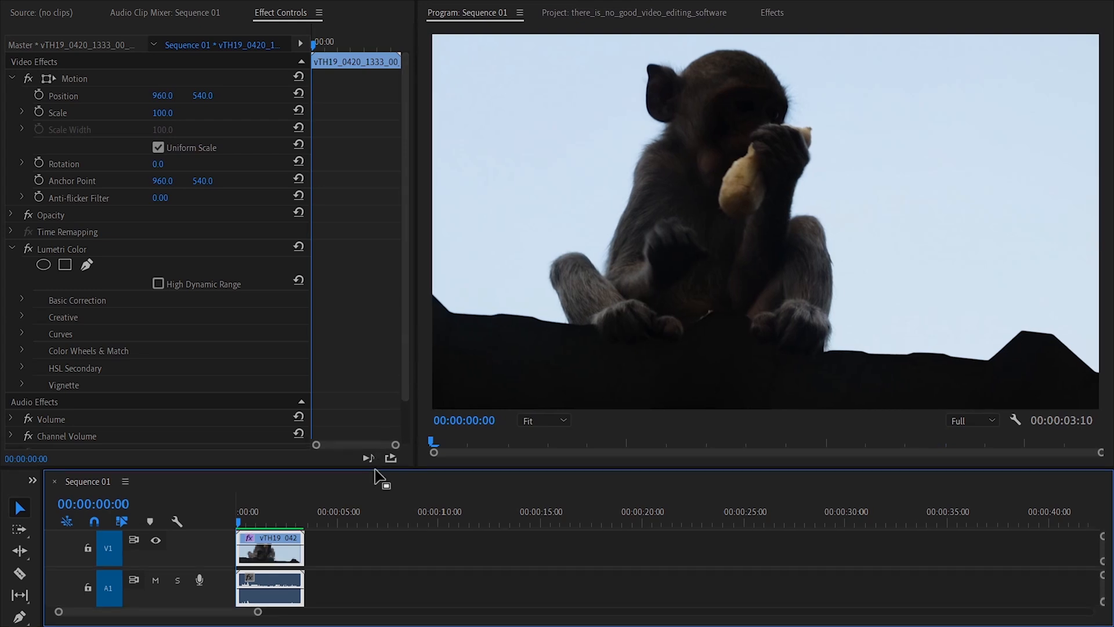
Step: Enter 644 ÷ in Windows Calculator, then return to Premiere's default Editing workspace
click(298, 511)
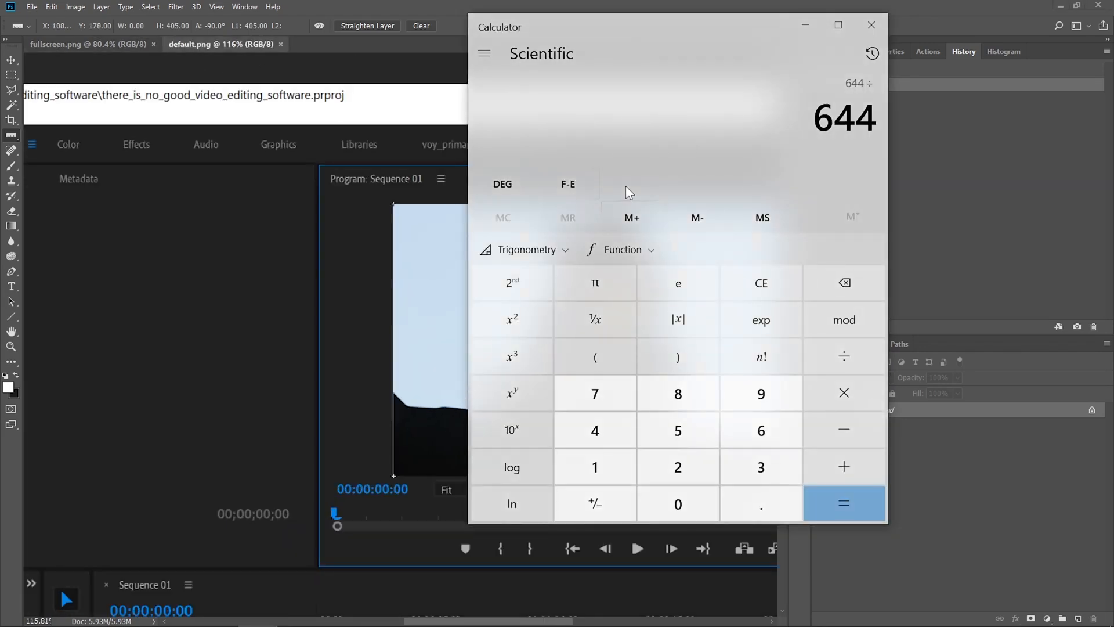
click(843, 503)
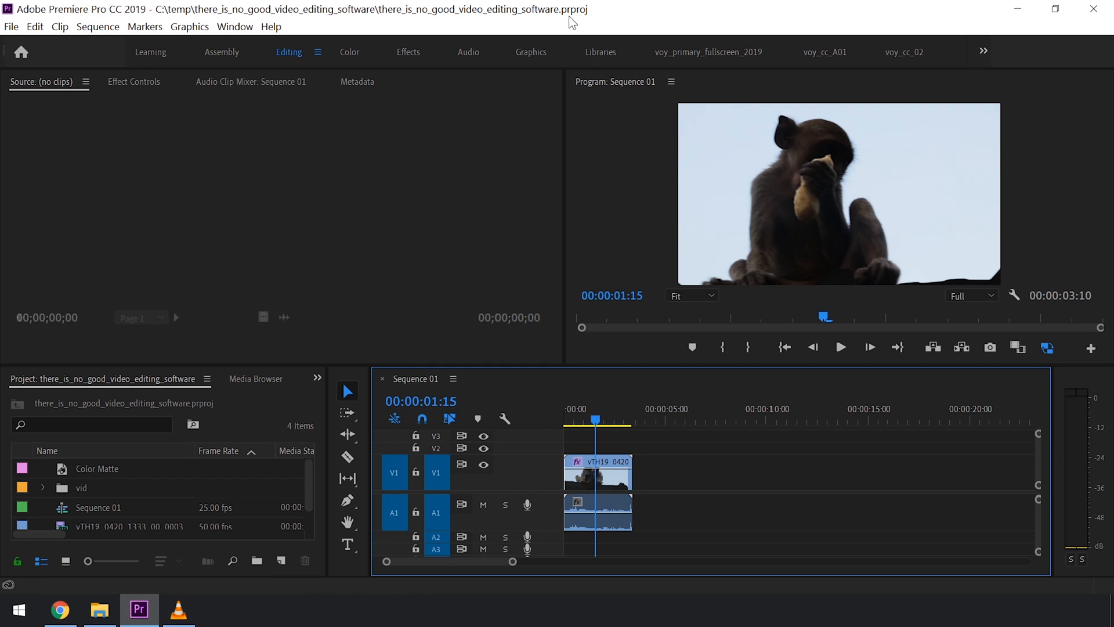
mouse_move(544, 608)
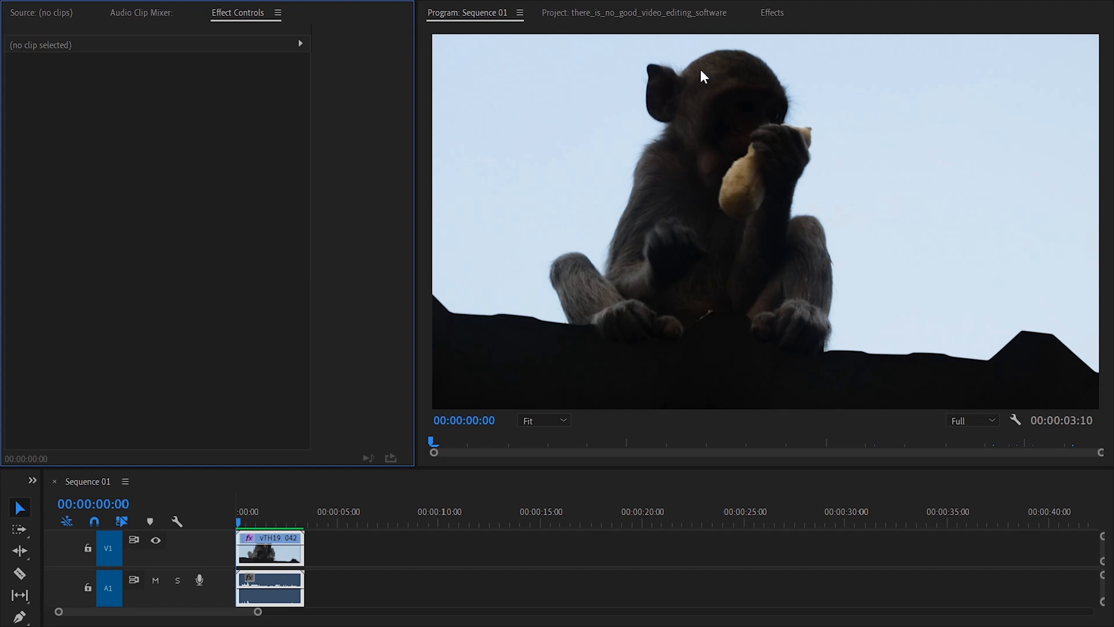
mouse_move(608, 459)
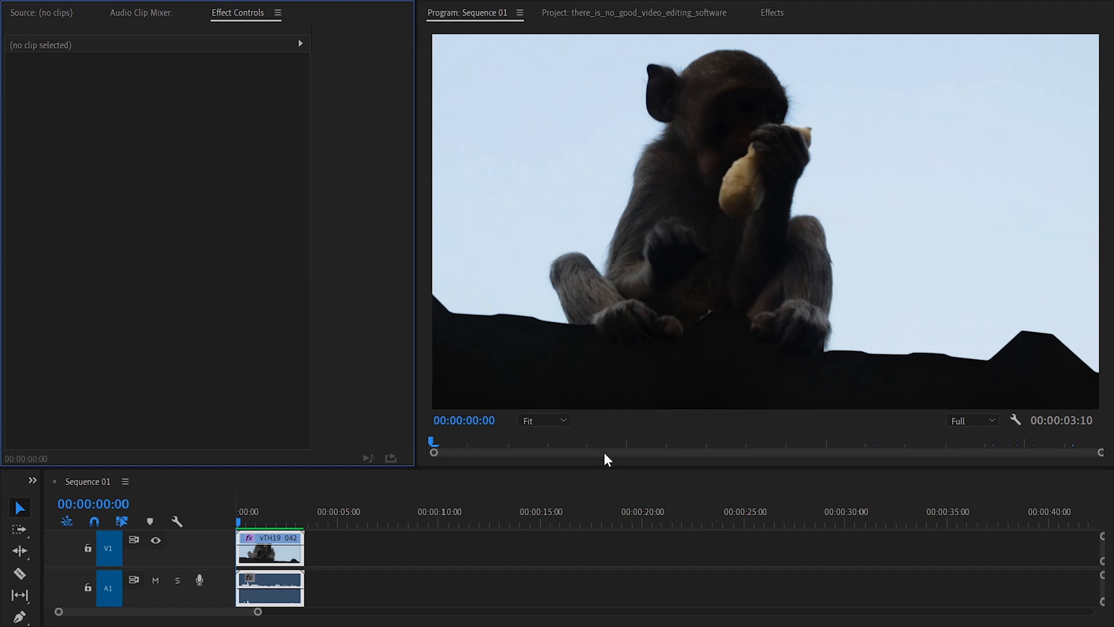